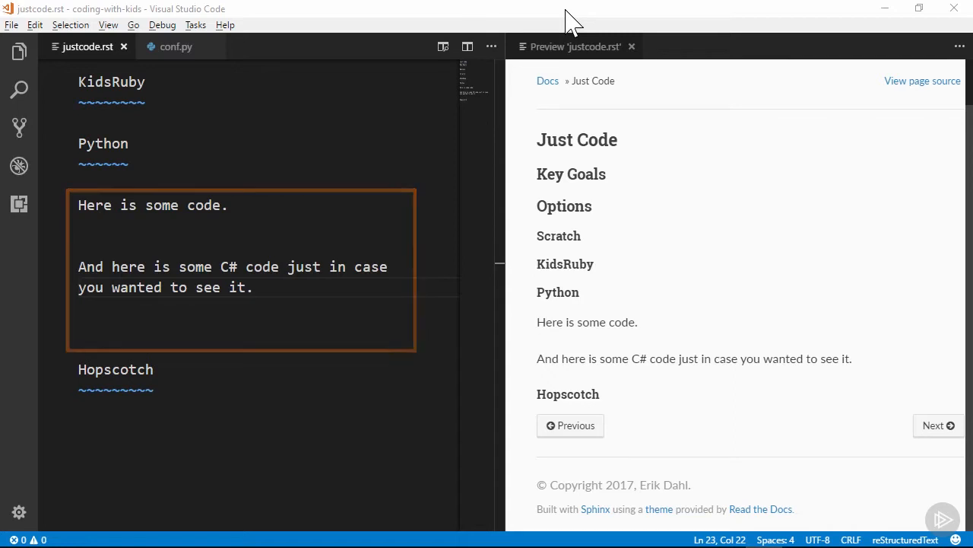
End "Here is some code" with "::" and add the indented countAdjacent Python function below
left_click(228, 210)
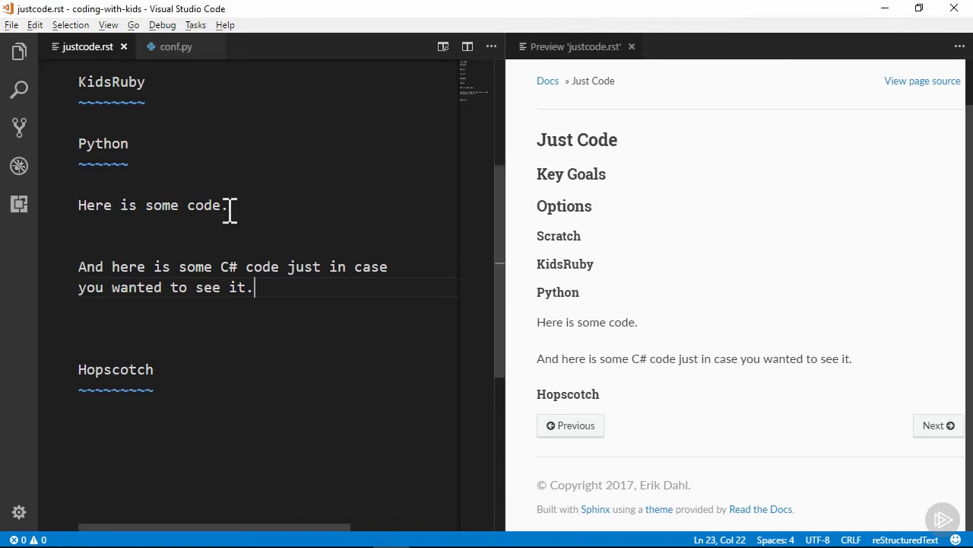
type("::")
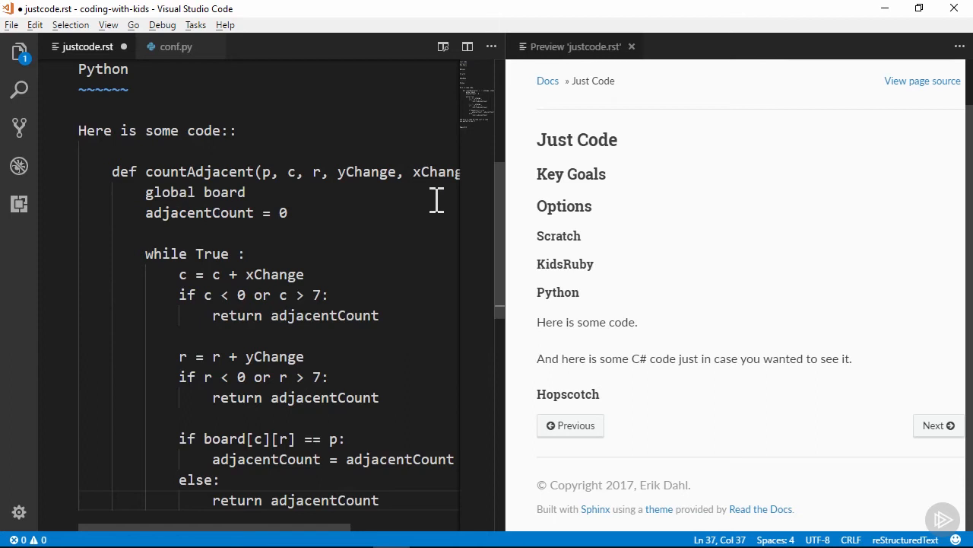
End the C# sentence with "::" and add the indented GetMessageFromException method beneath it
scroll("down", 3)
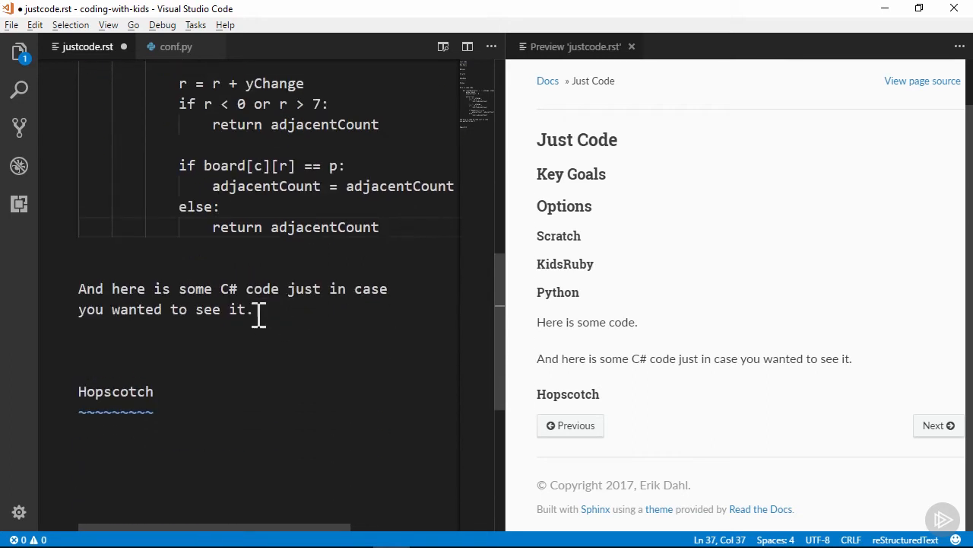
type("::")
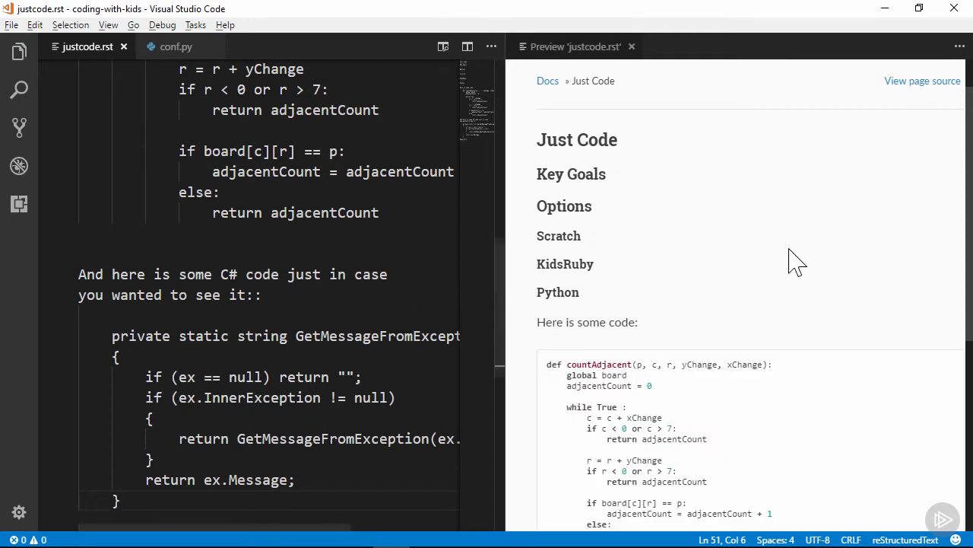
Reduce "see it::" to a single colon and begin a ".. code-block" line above the C# code
scroll("down", 3)
type(".. code-block")
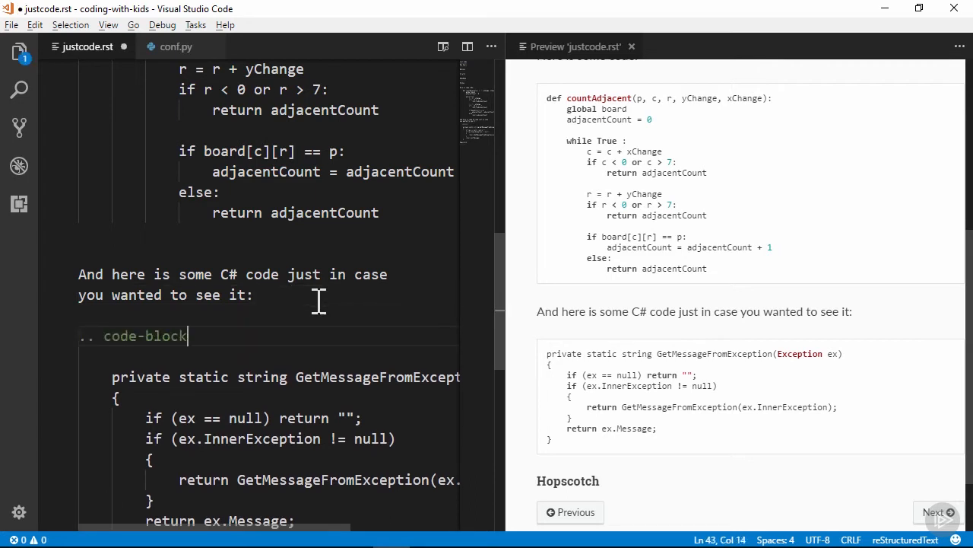
Finish the directive as ".. code-block:: csharp" and save justcode.rst
type(":: csharp")
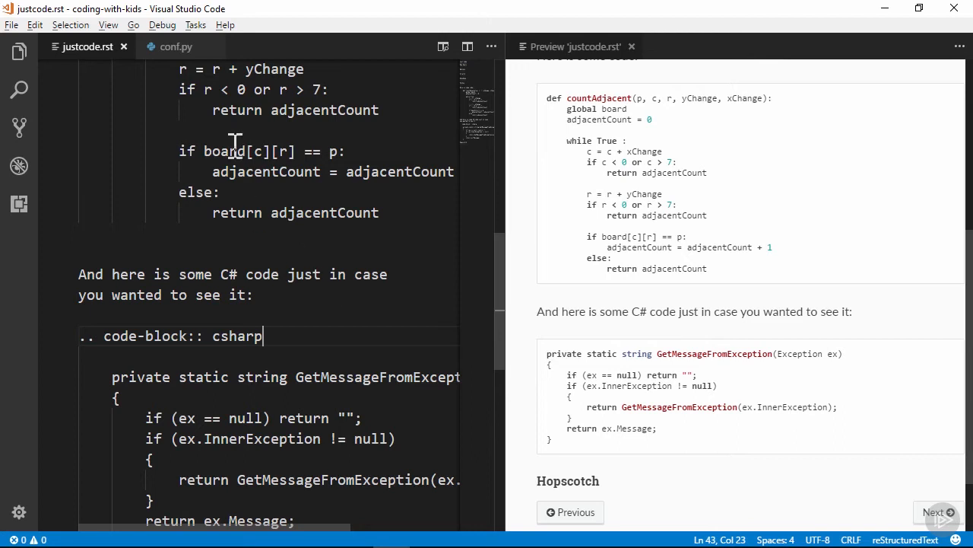
left_click(177, 45)
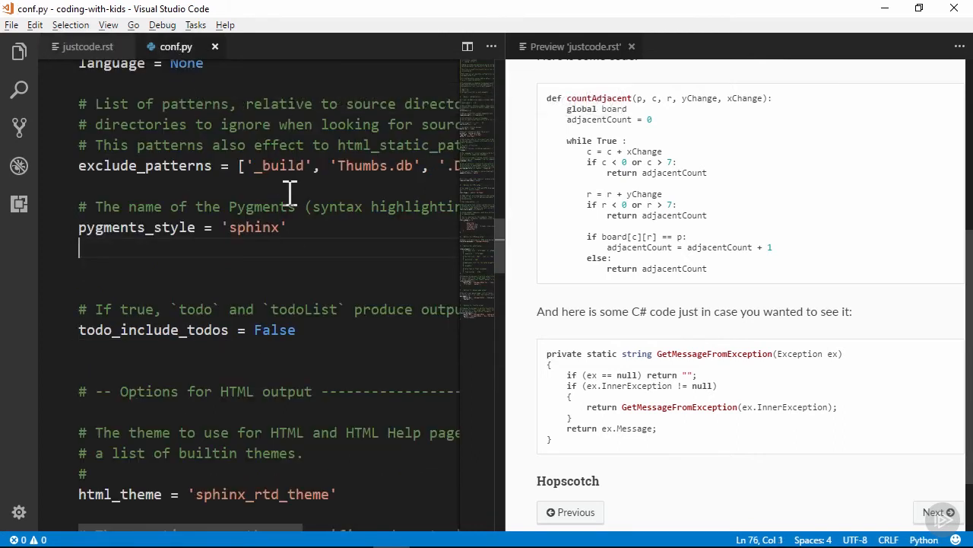
Add highlight_language = 'csharp' under pygments_style = 'sphinx' in conf.py
type("highlight_languag")
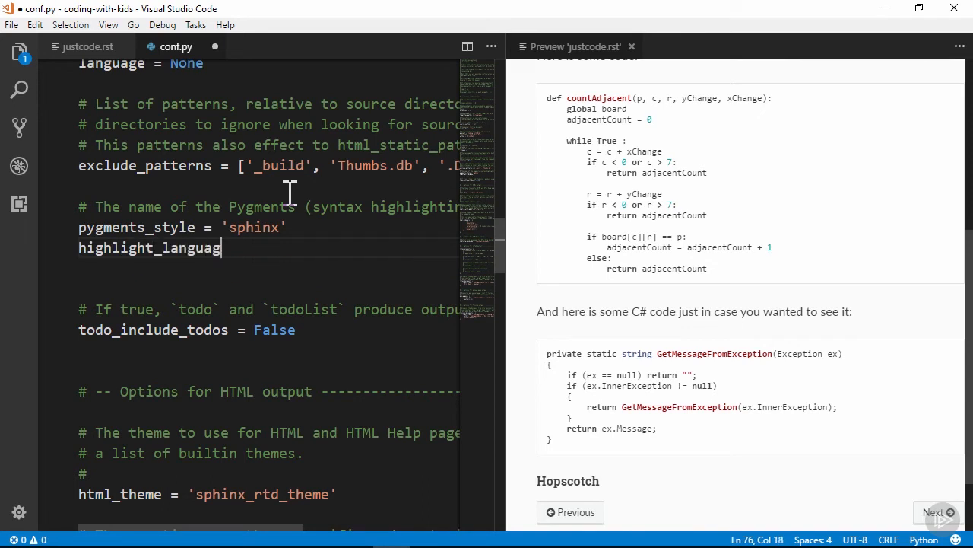
type("= ''")
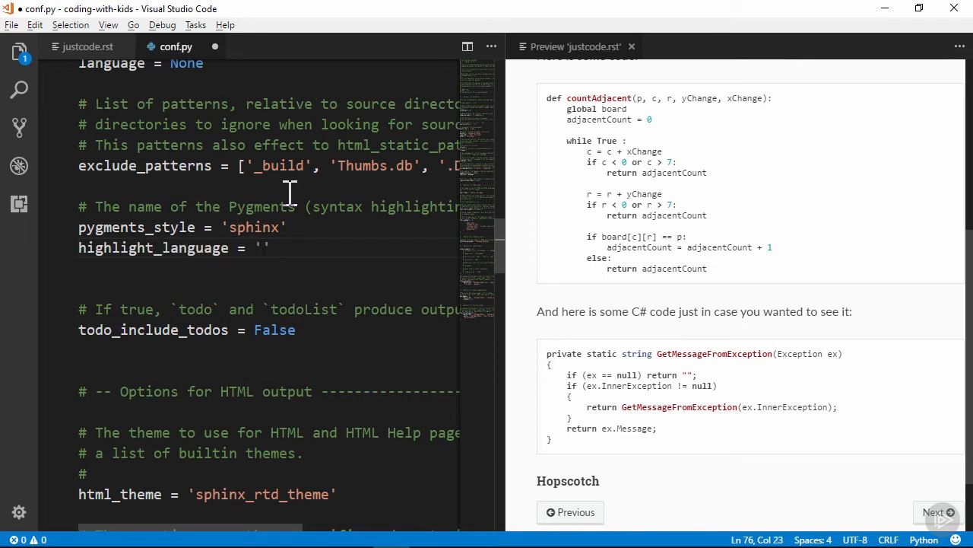
type("csharp")
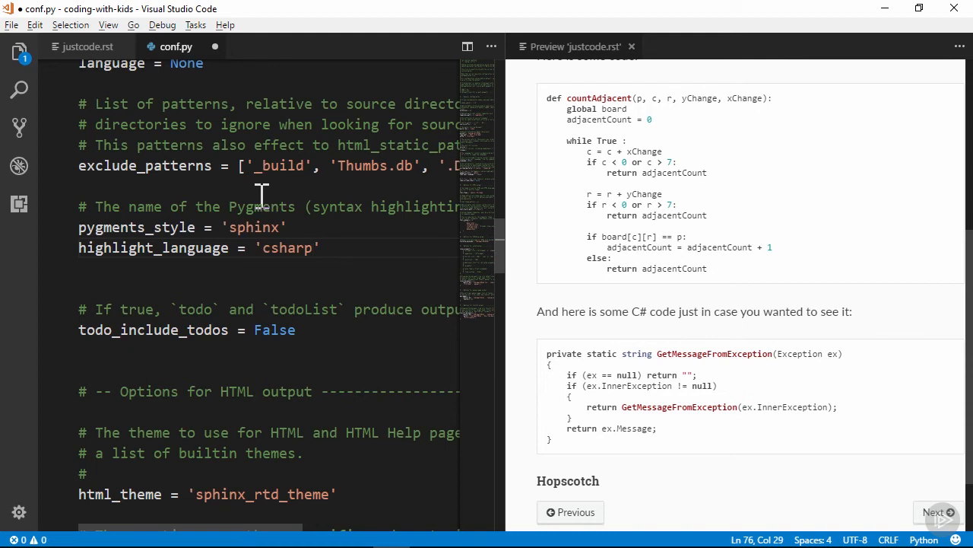